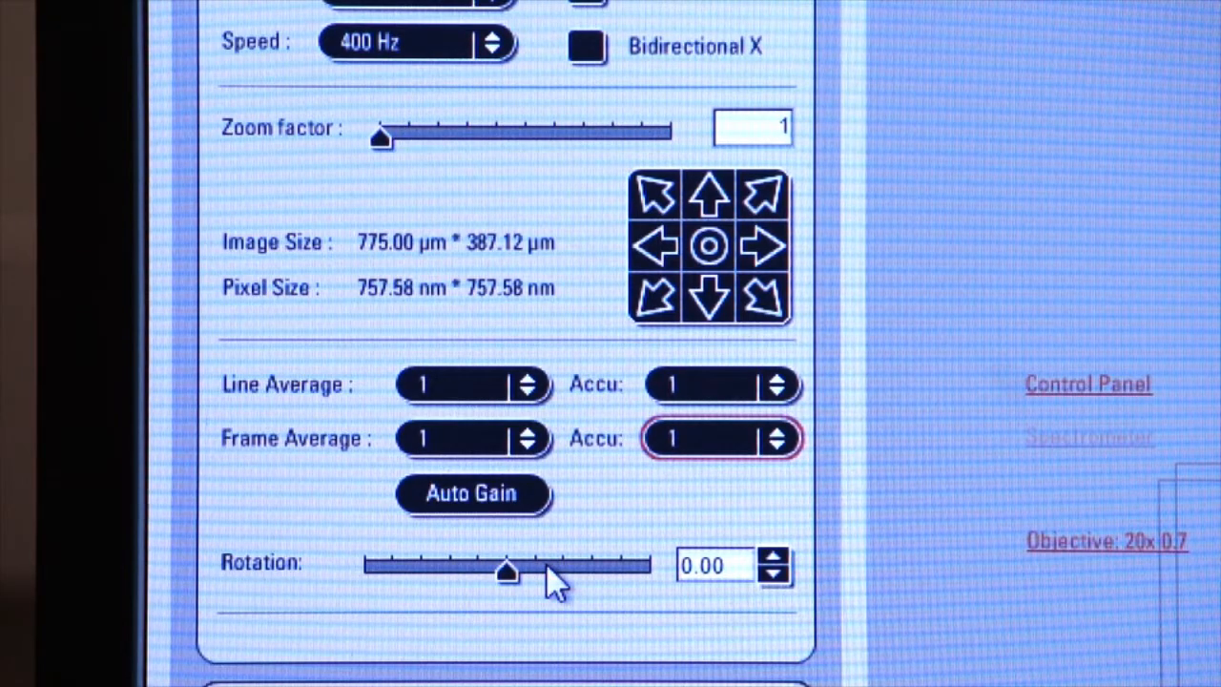
{"action": "mouse_move", "coordinate": [595, 492]}
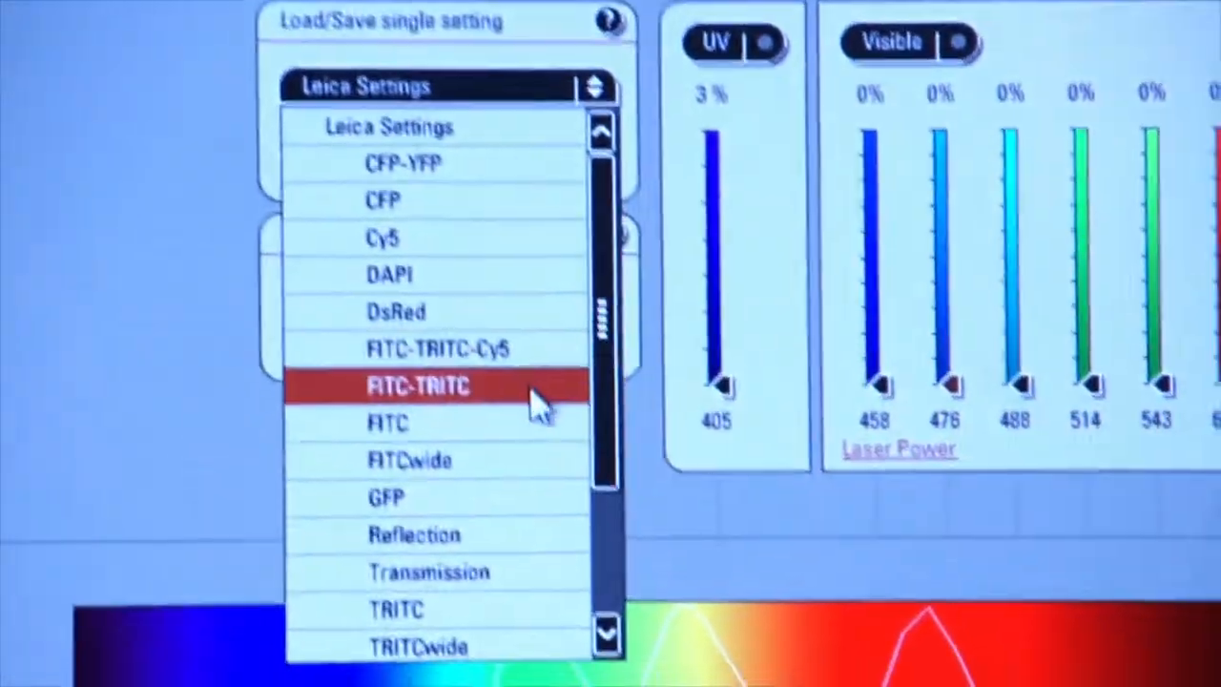
Step: Load the stored FITC setting, bringing the 488 nm laser line to 15%
{"action": "left_click", "coordinate": [387, 423]}
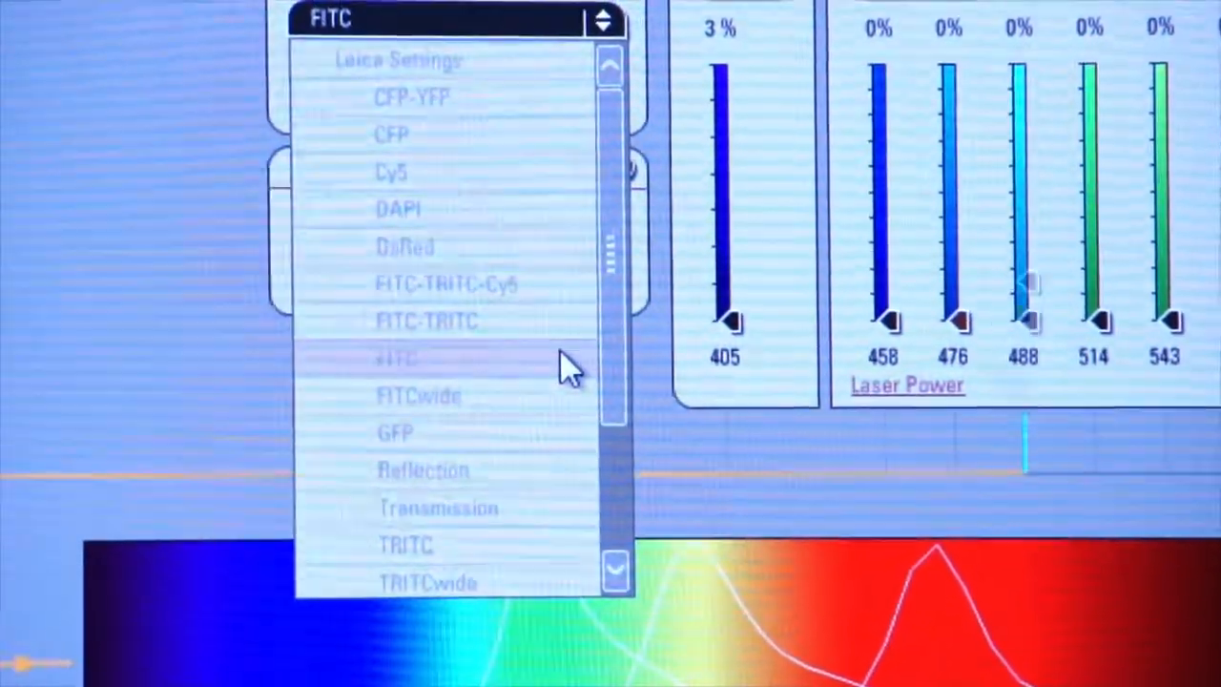
{"action": "left_click", "coordinate": [397, 358]}
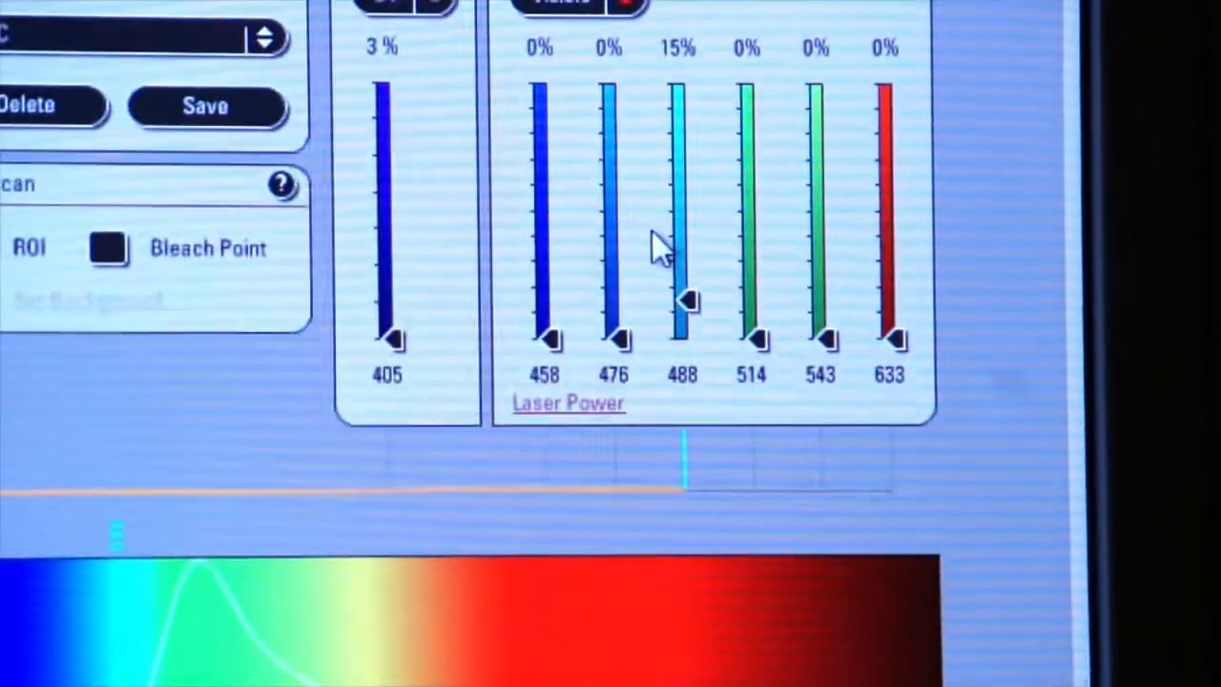
{"action": "scroll", "scroll_direction": "down", "scroll_amount": 3}
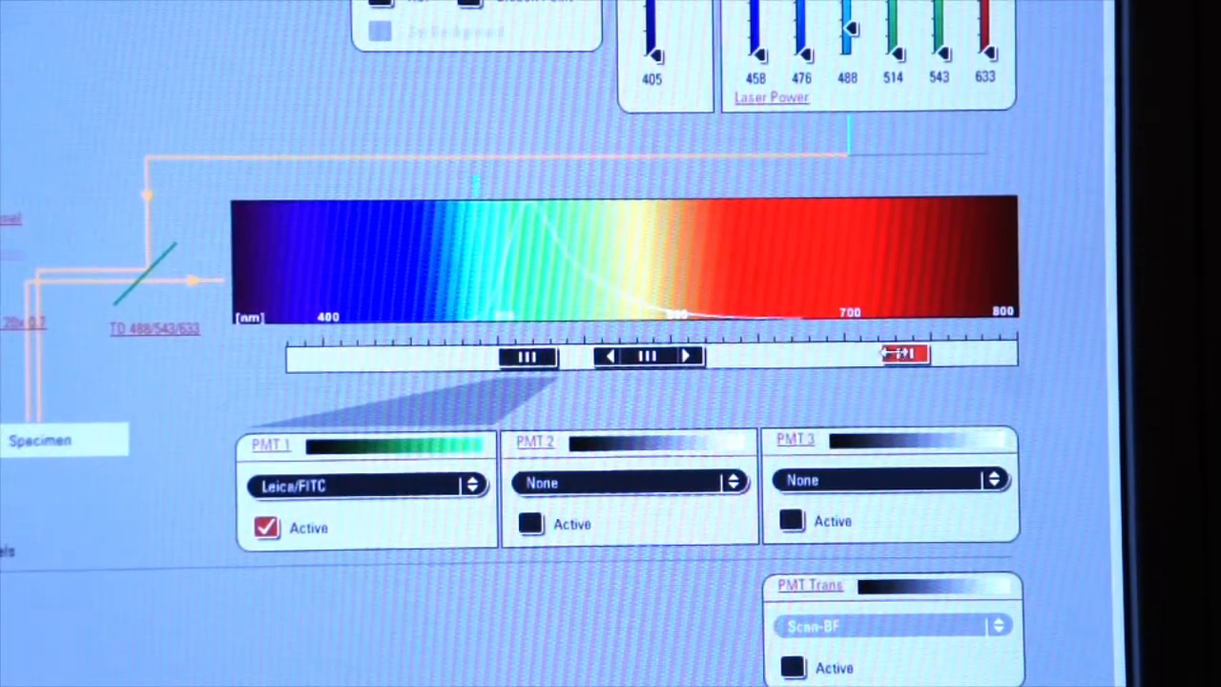
Step: Push the unused PMT detection band slider out to the far red end at 800 nm
{"action": "left_click_drag", "start_coordinate": [900, 355], "coordinate": [991, 355]}
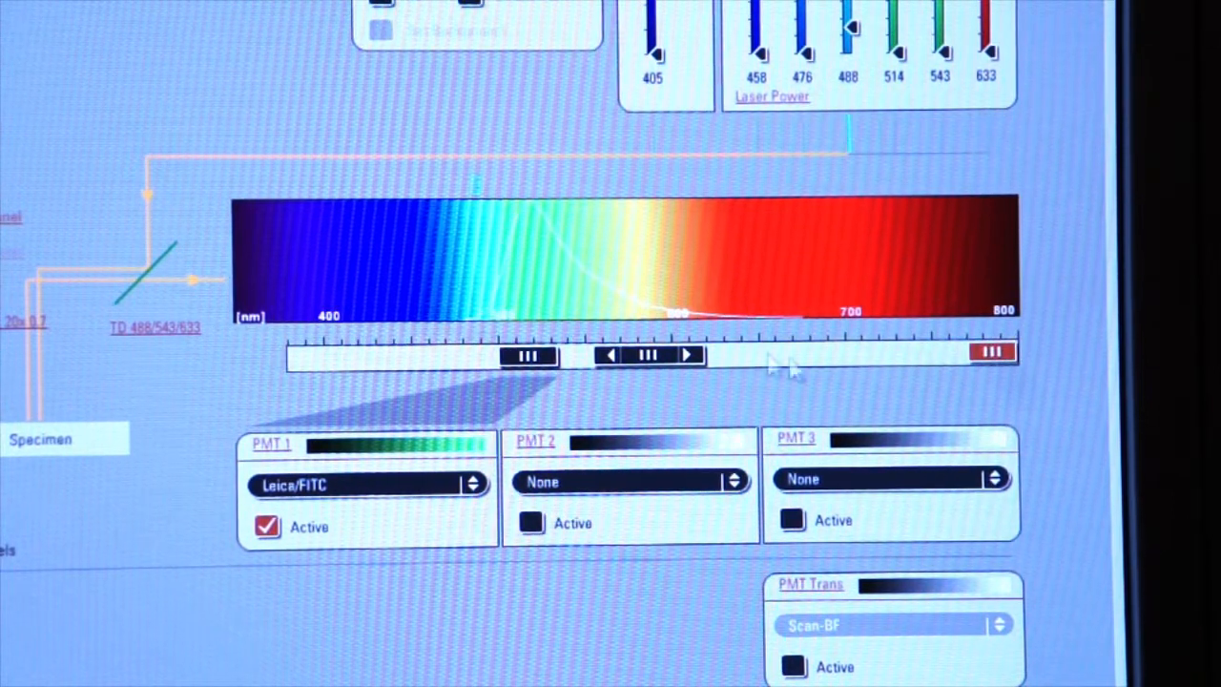